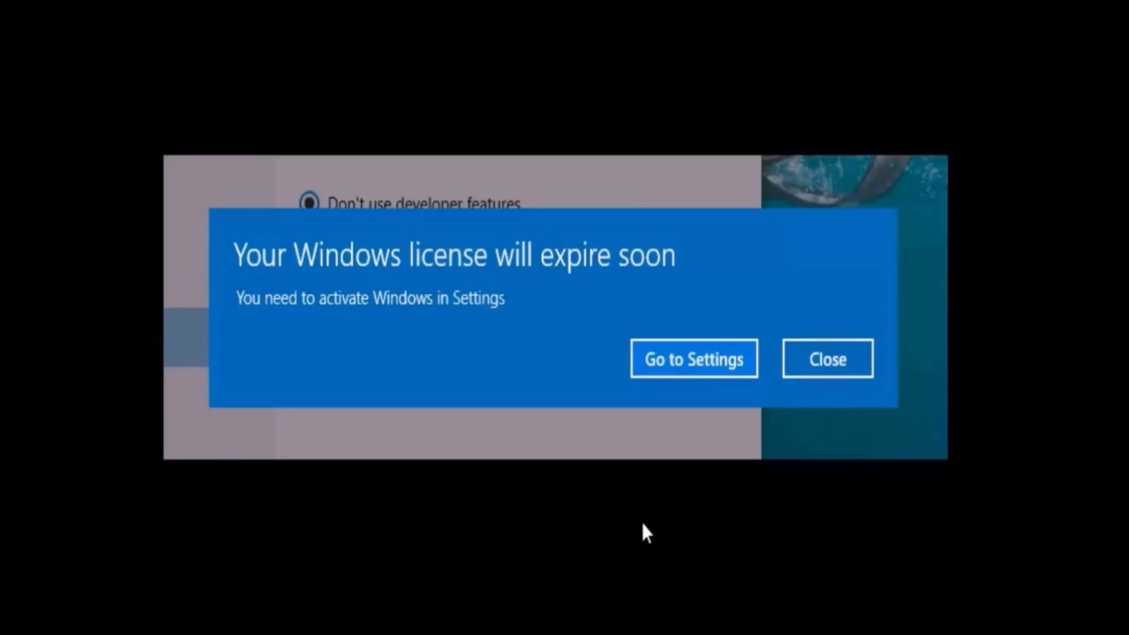
{"action": "mouse_move", "coordinate": [493, 493]}
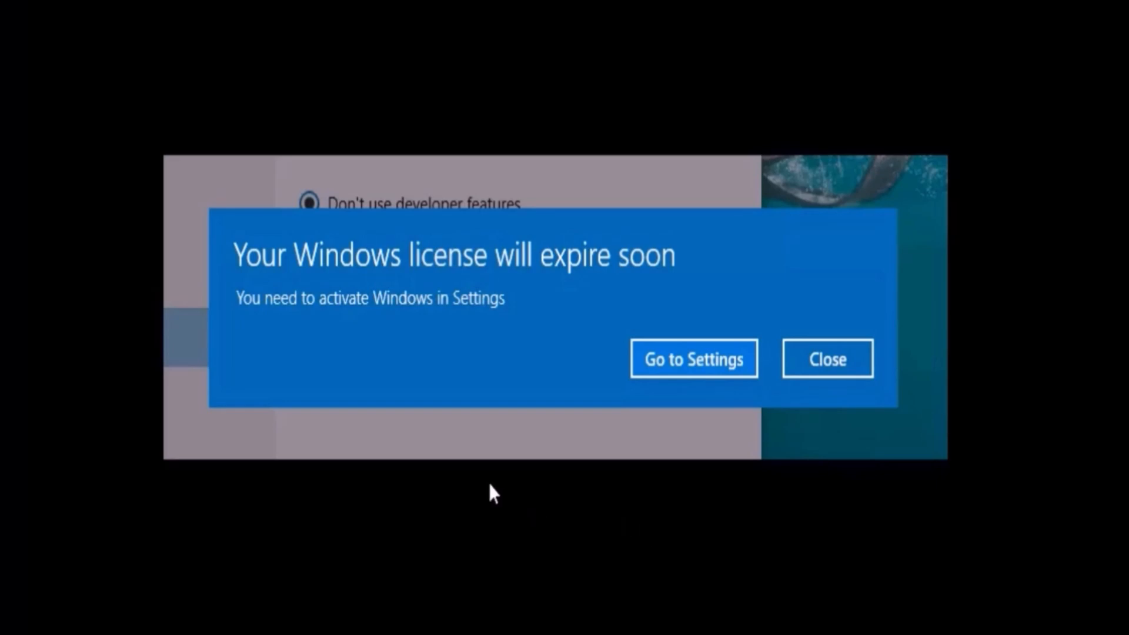
{"action": "mouse_move", "coordinate": [318, 411]}
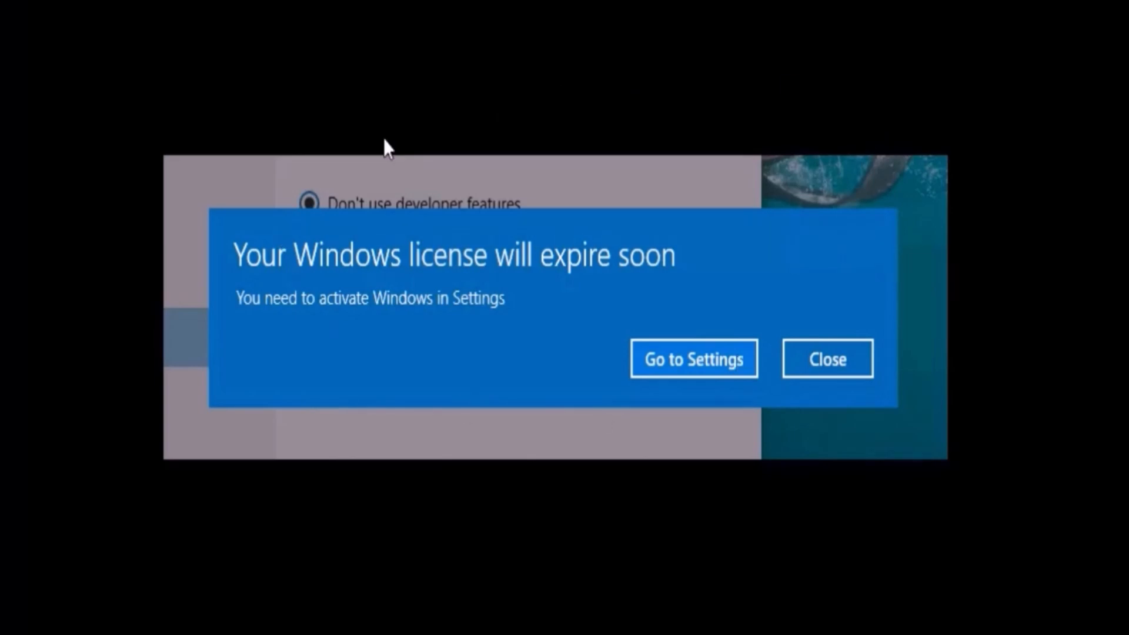
{"action": "mouse_move", "coordinate": [566, 281]}
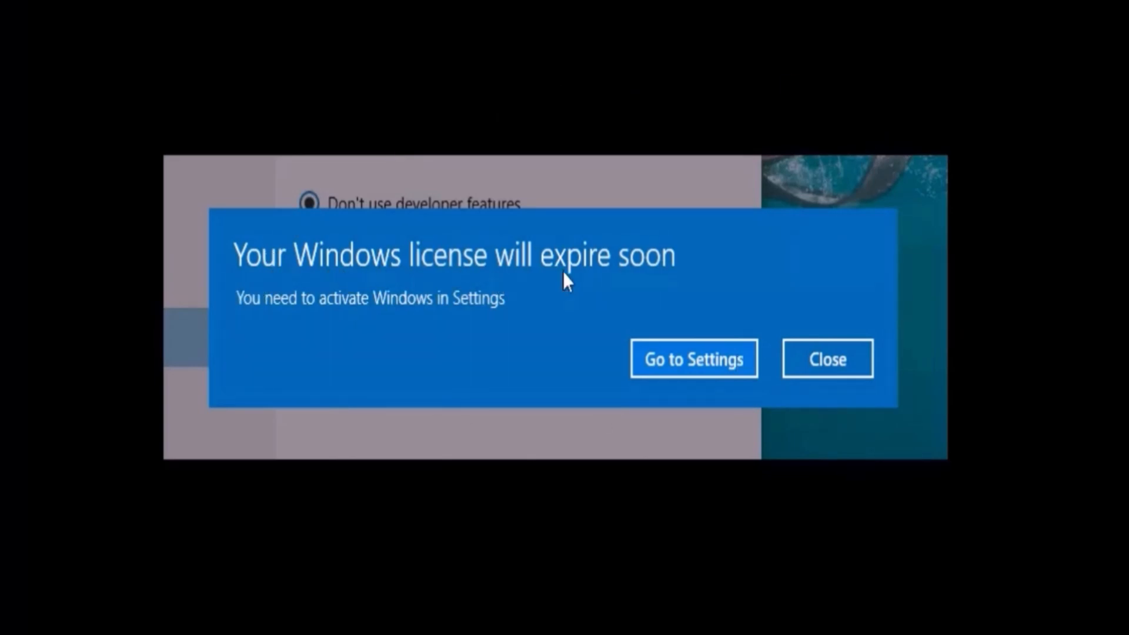
{"action": "mouse_move", "coordinate": [584, 437]}
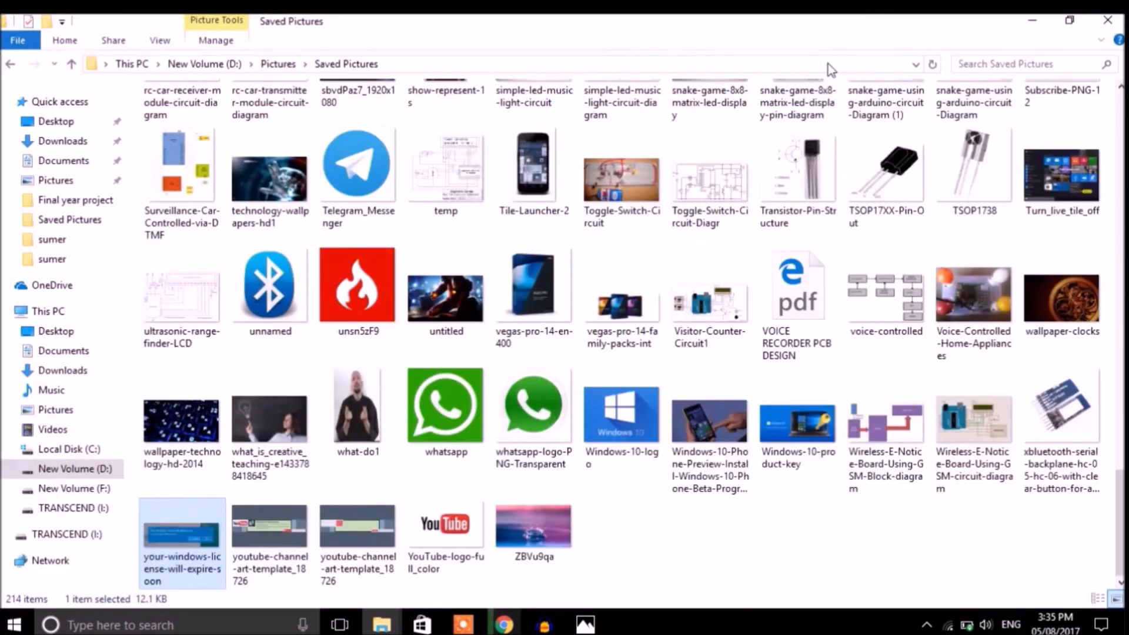
{"action": "mouse_move", "coordinate": [130, 64]}
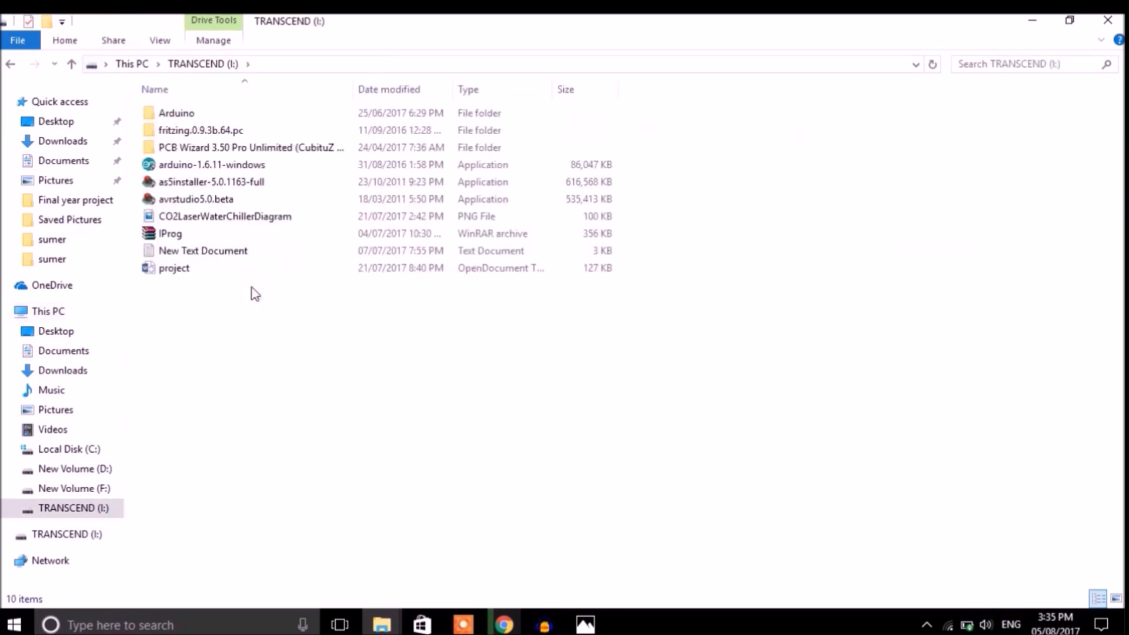
Show the TRANSCEND (I:) drive's contents from the navigation pane
{"action": "left_click", "coordinate": [202, 249]}
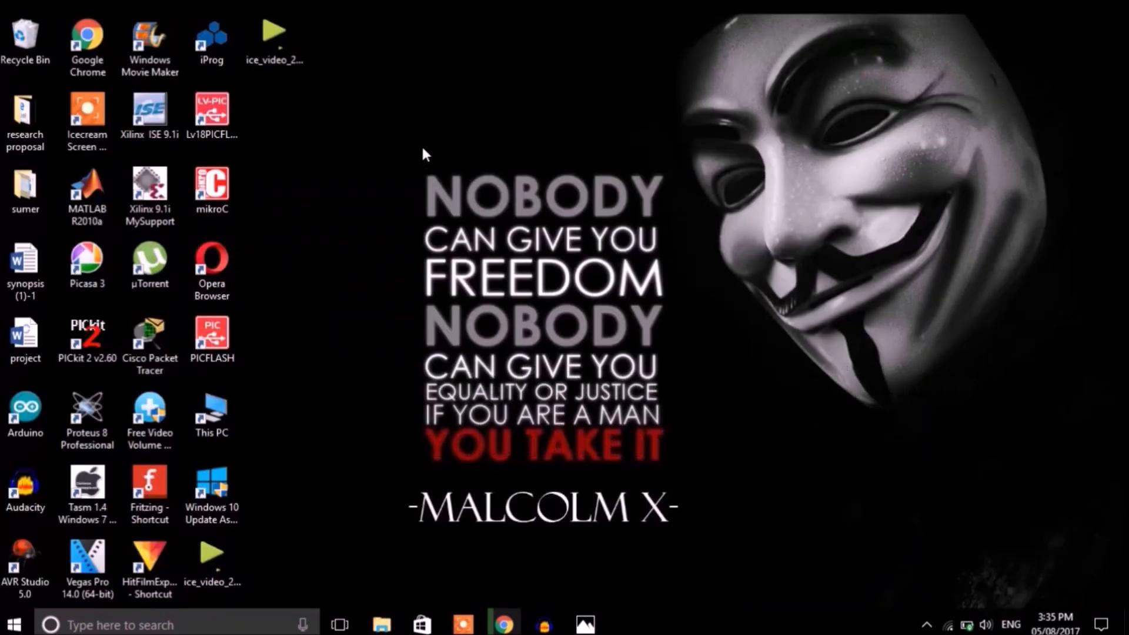
Create a new Text Document on the desktop, keeping the default name
{"action": "right_click", "coordinate": [424, 153]}
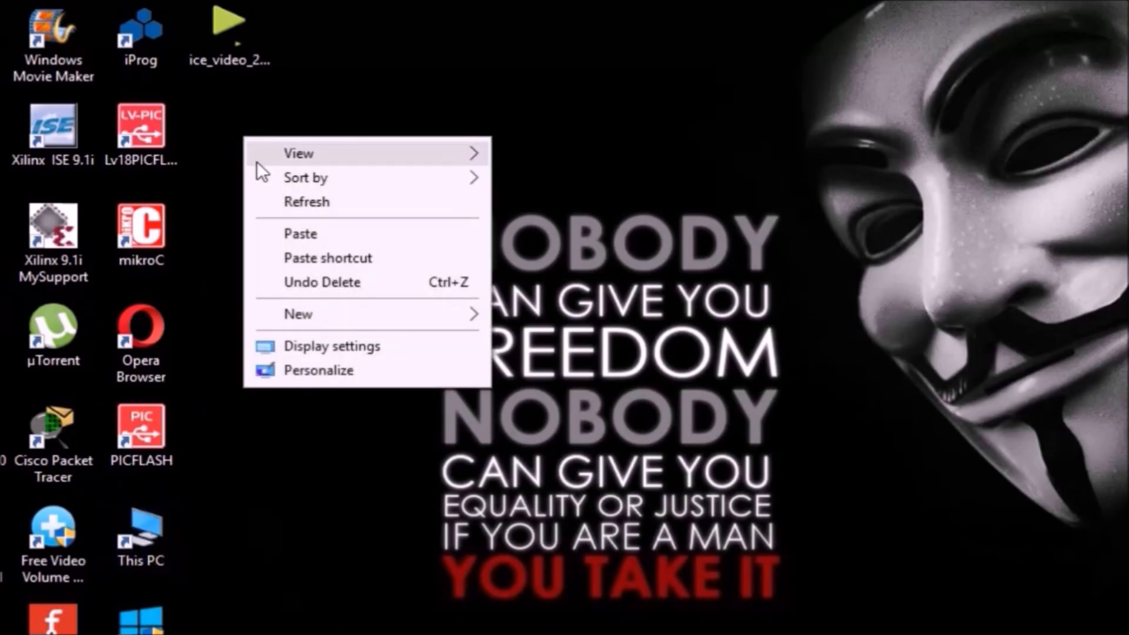
{"action": "left_click", "coordinate": [316, 244]}
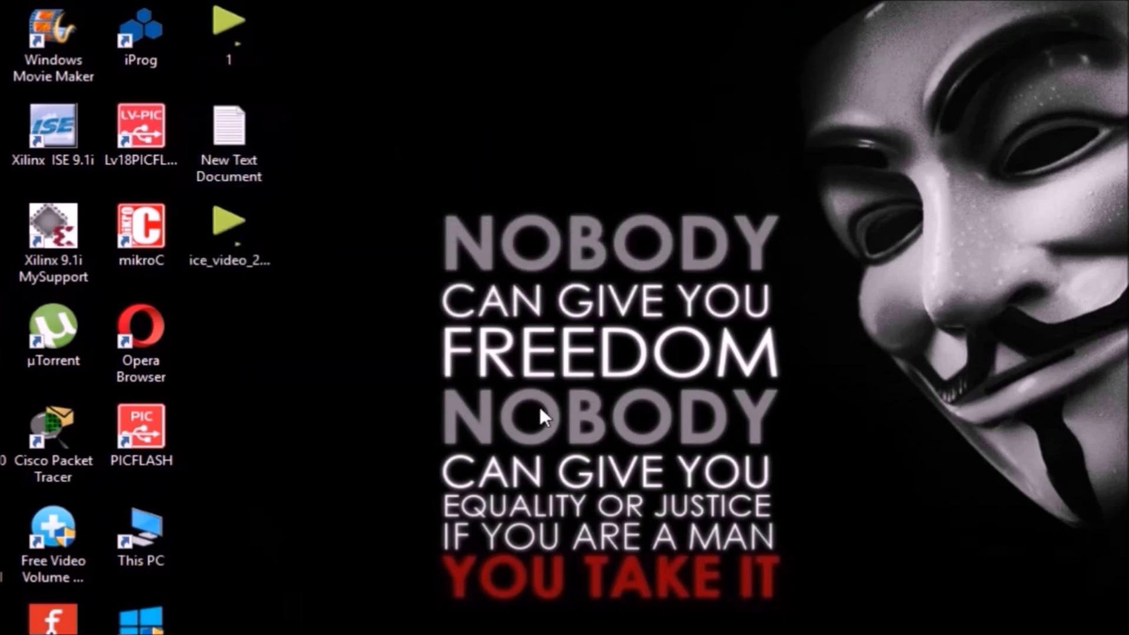
{"action": "left_click", "coordinate": [230, 136]}
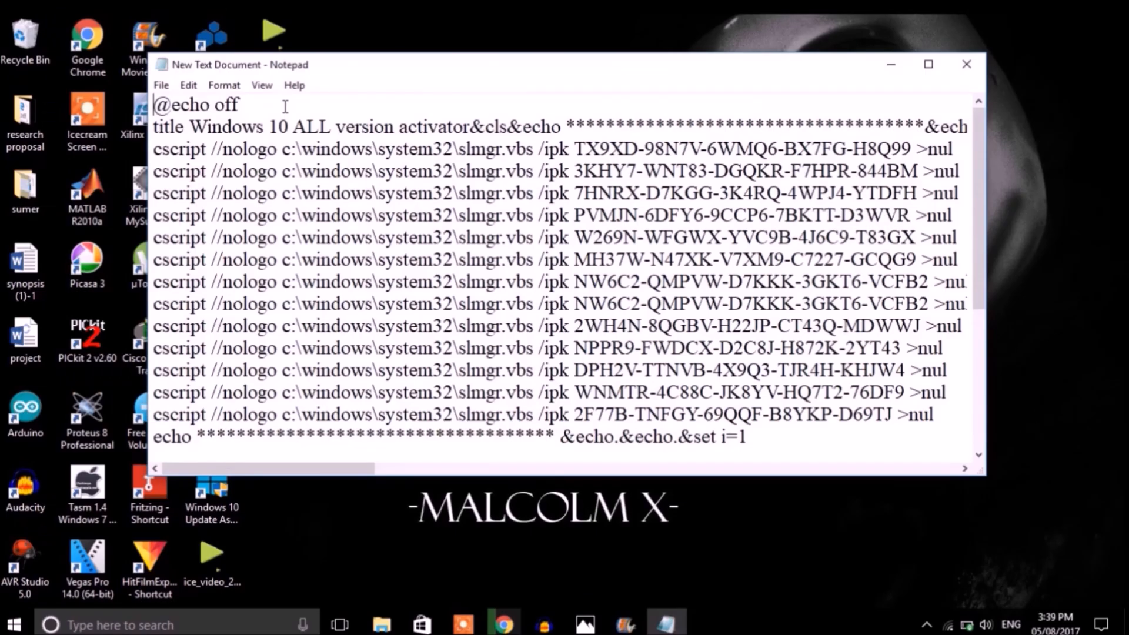
Save the activator script to the desktop as New Text Document.bat via Save As
{"action": "left_click", "coordinate": [161, 85]}
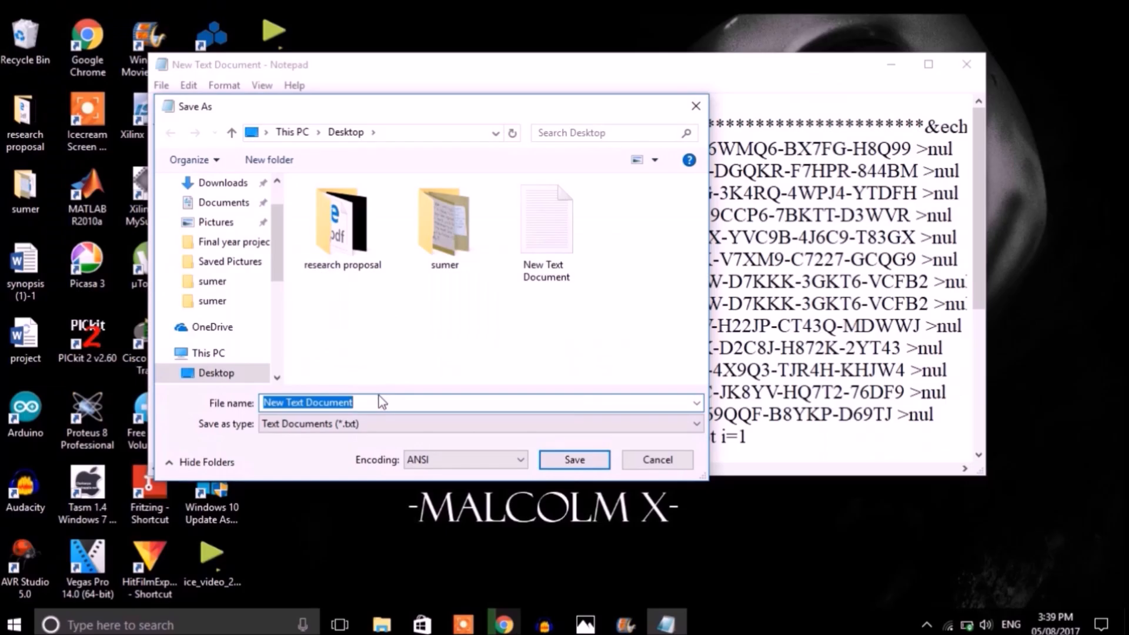
{"action": "left_click", "coordinate": [363, 402]}
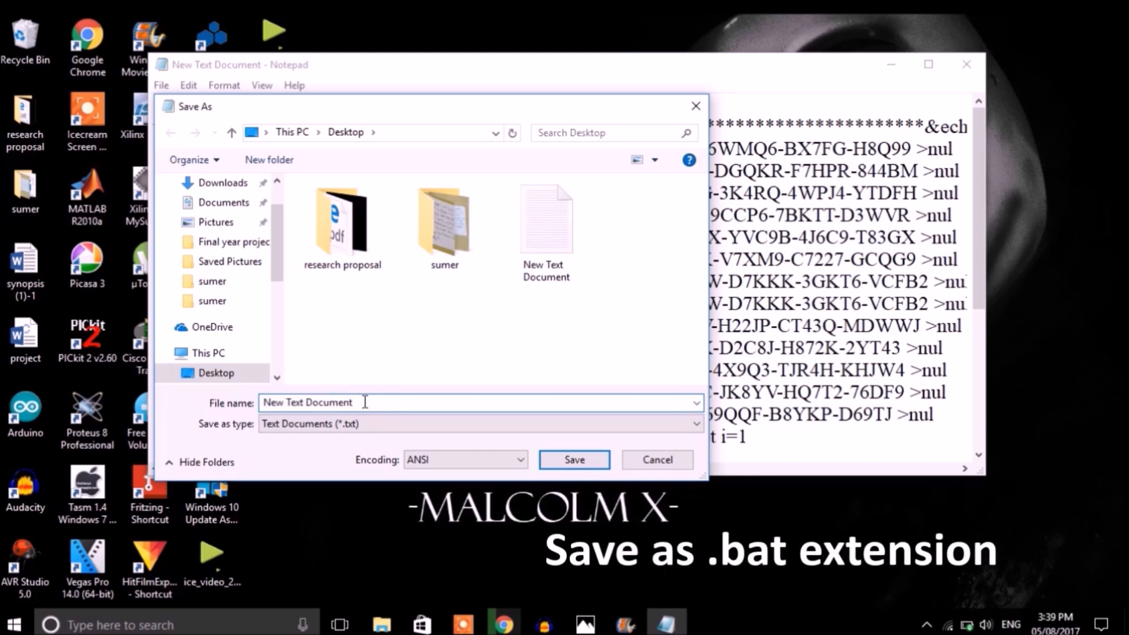
{"action": "type", "text": ".bat"}
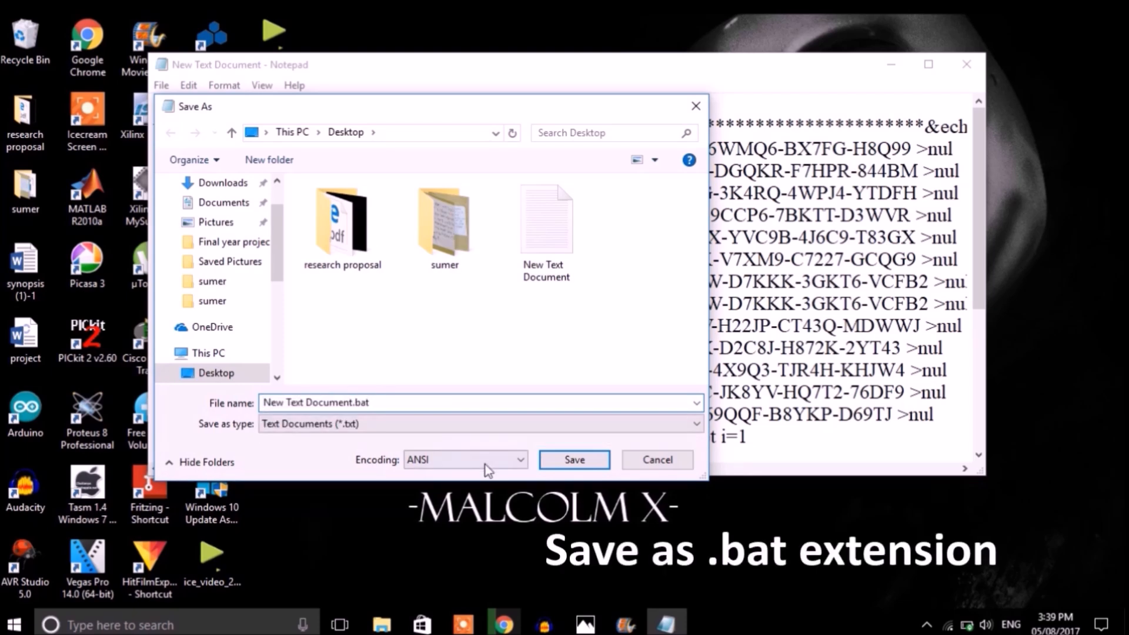
{"action": "left_click", "coordinate": [573, 460]}
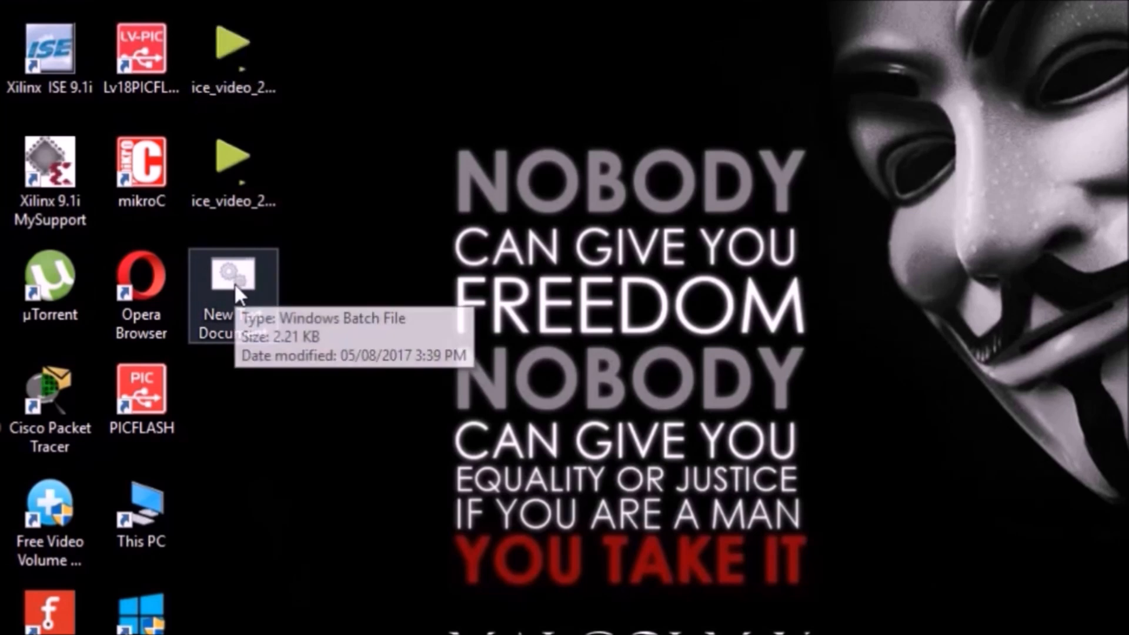
Run New Text Document.bat from the desktop as administrator
{"action": "right_click", "coordinate": [238, 281]}
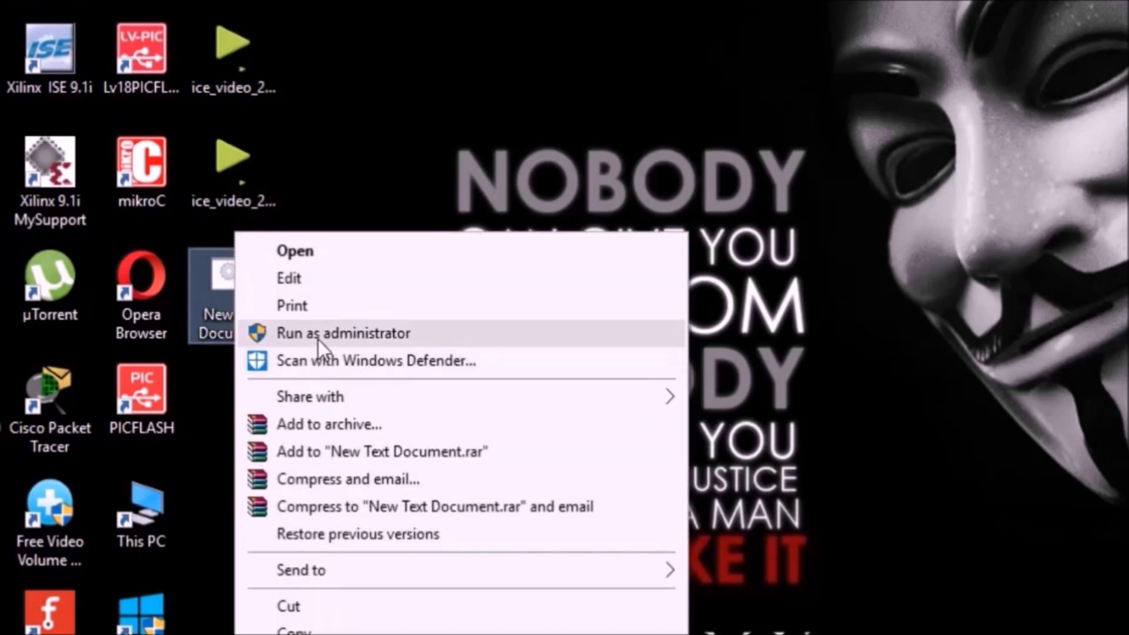
{"action": "left_click", "coordinate": [342, 332]}
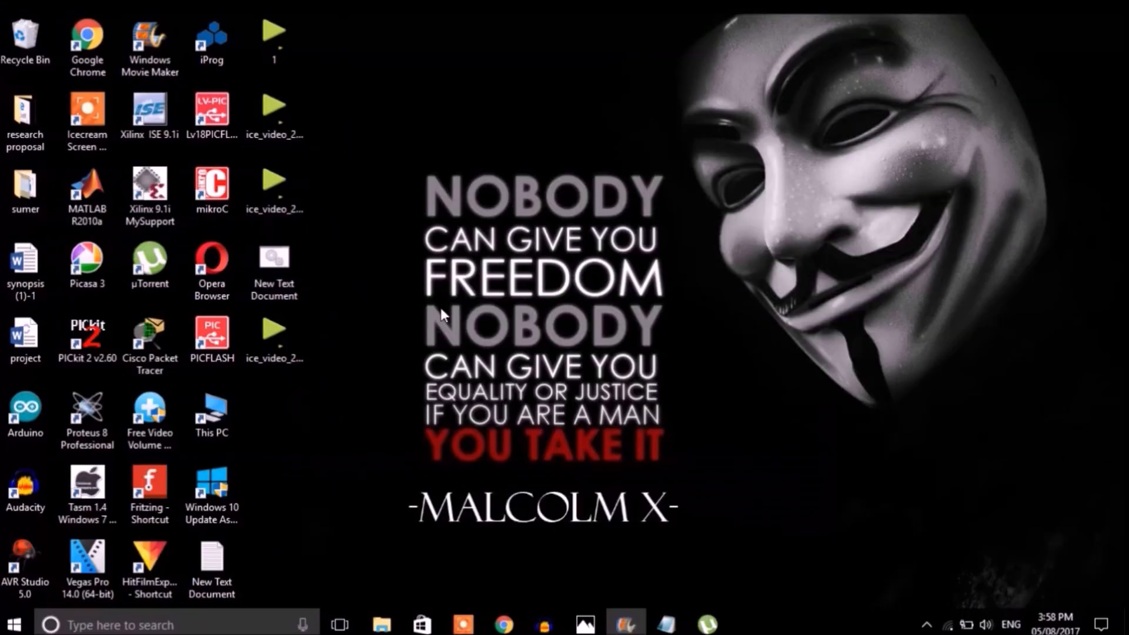
Bring up This PC's System properties showing Windows 10 Enterprise is activated
{"action": "left_click", "coordinate": [212, 413]}
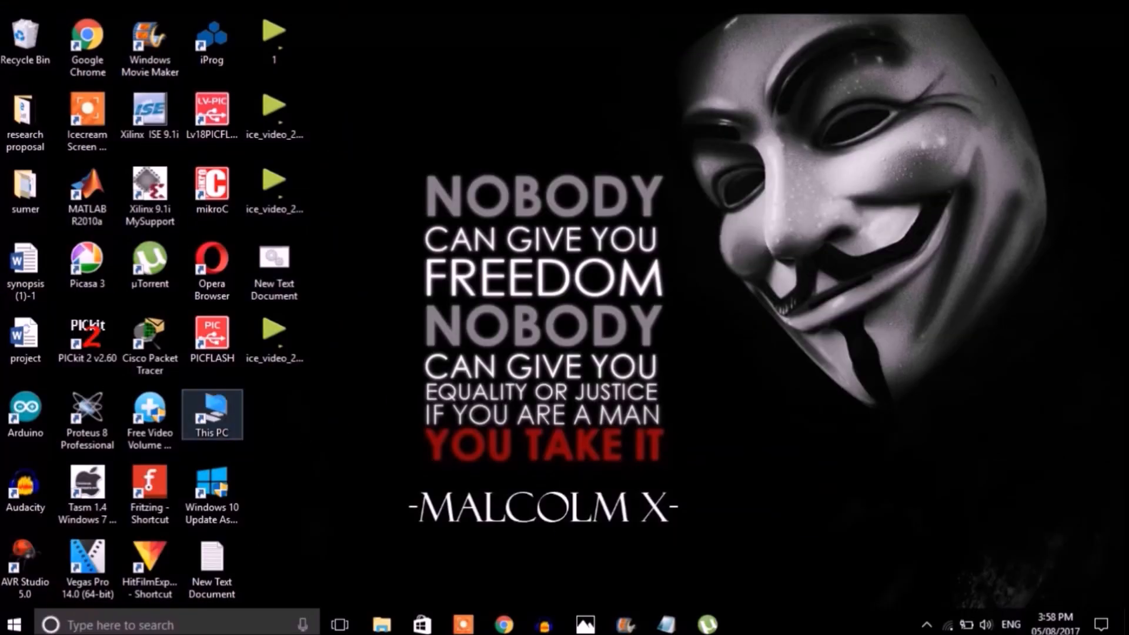
{"action": "double_click", "coordinate": [212, 414]}
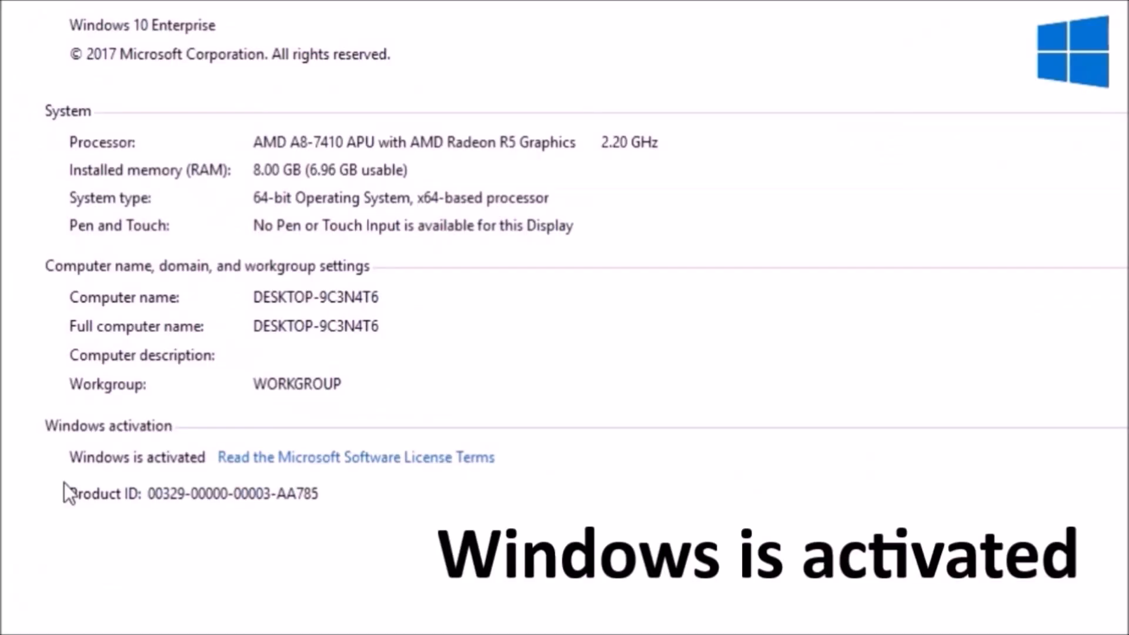
{"action": "mouse_move", "coordinate": [412, 527]}
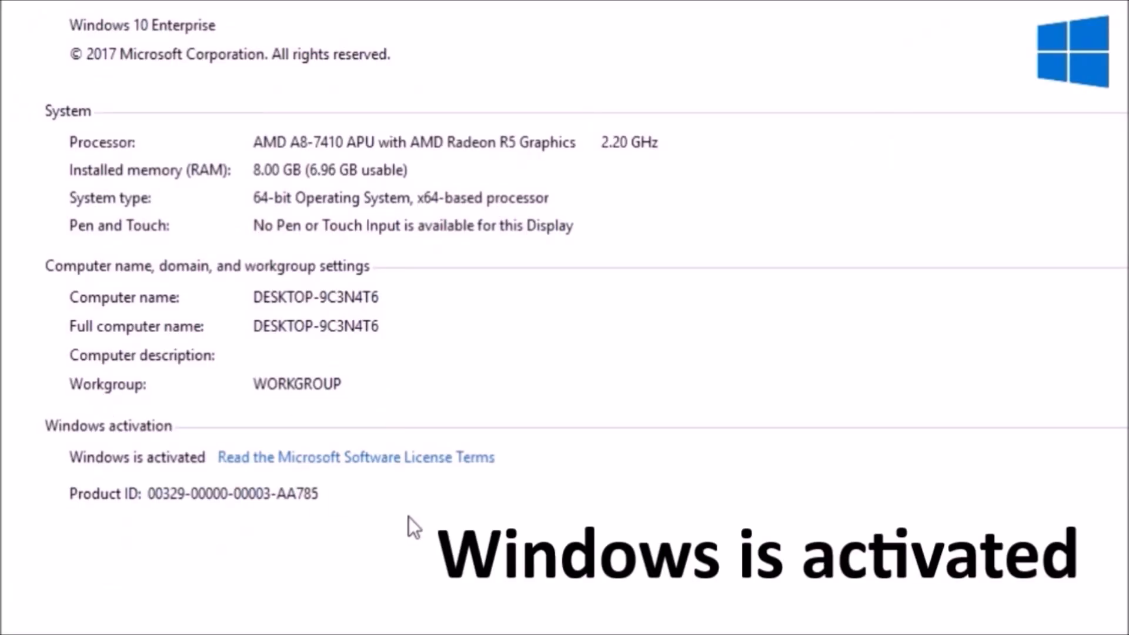